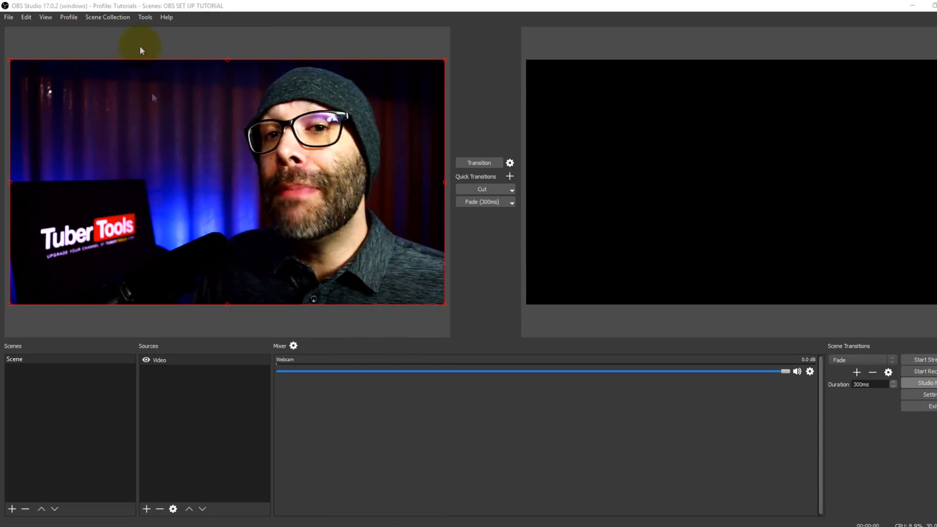
mouse_move(169, 225)
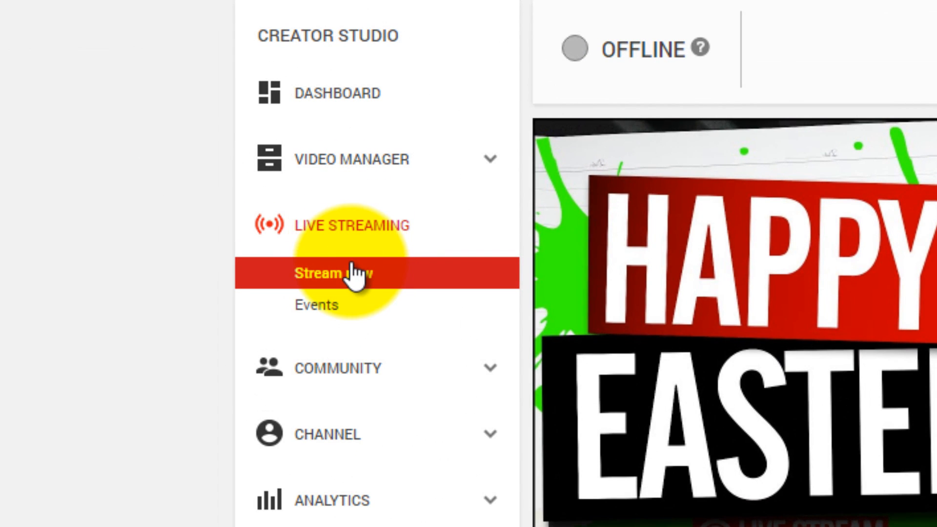
Step: Pop the YouTube live chat out into its own window and copy its web address
left_click(332, 273)
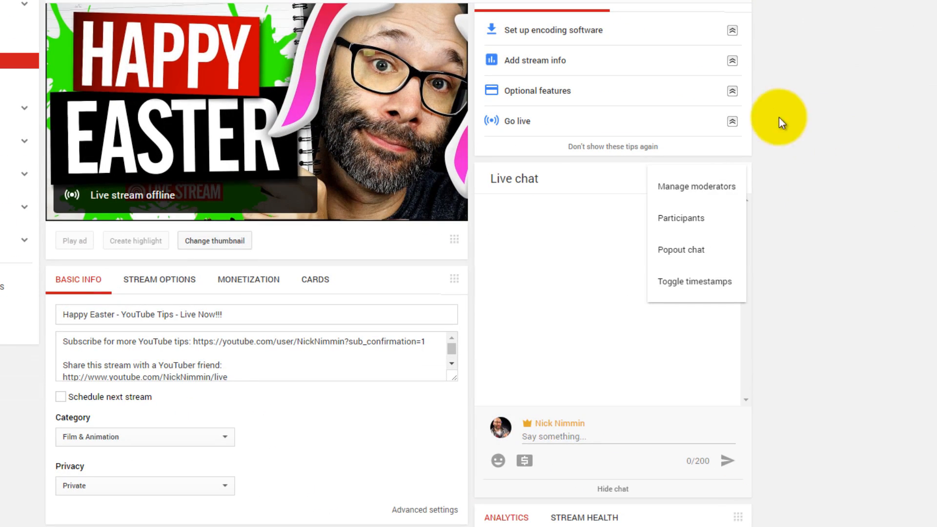
scroll("down", 3)
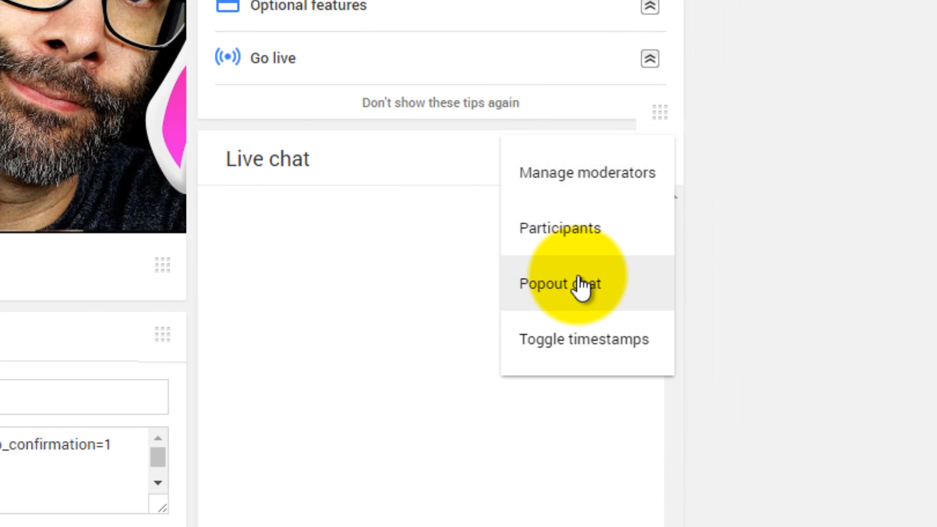
left_click(560, 283)
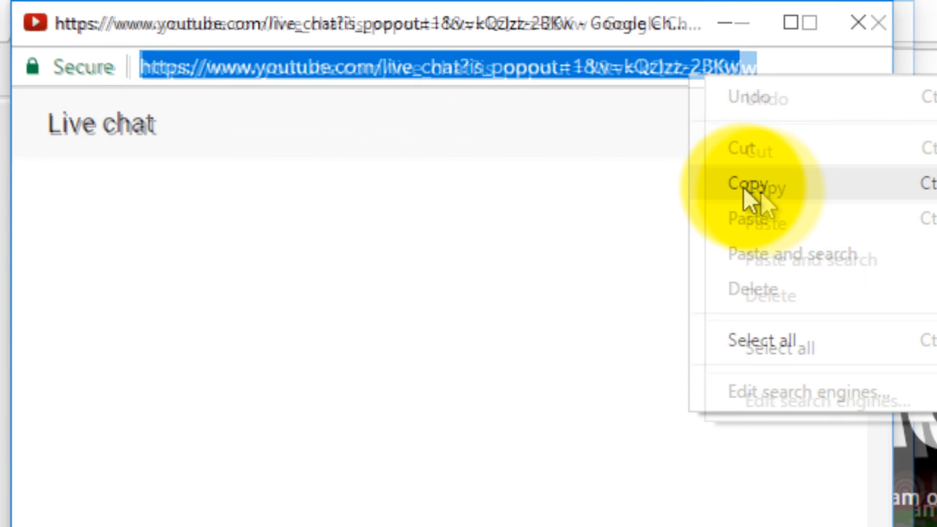
left_click(748, 186)
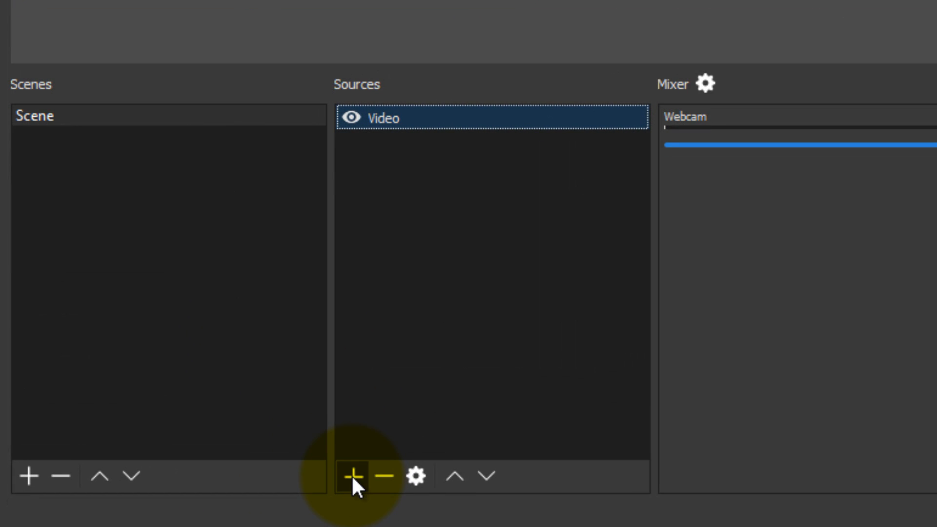
Step: Add a browser source named Chat to the OBS scene
left_click(353, 476)
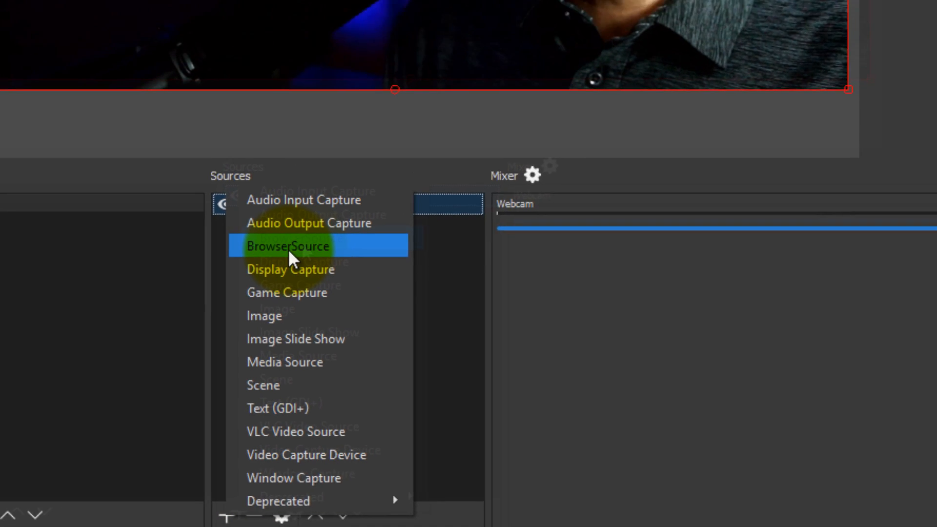
left_click(288, 246)
type("Chat")
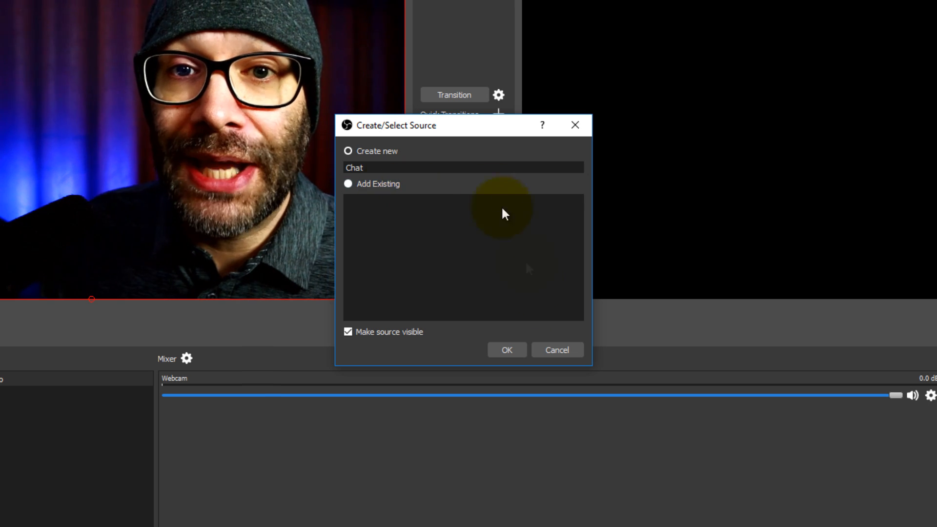
left_click(506, 350)
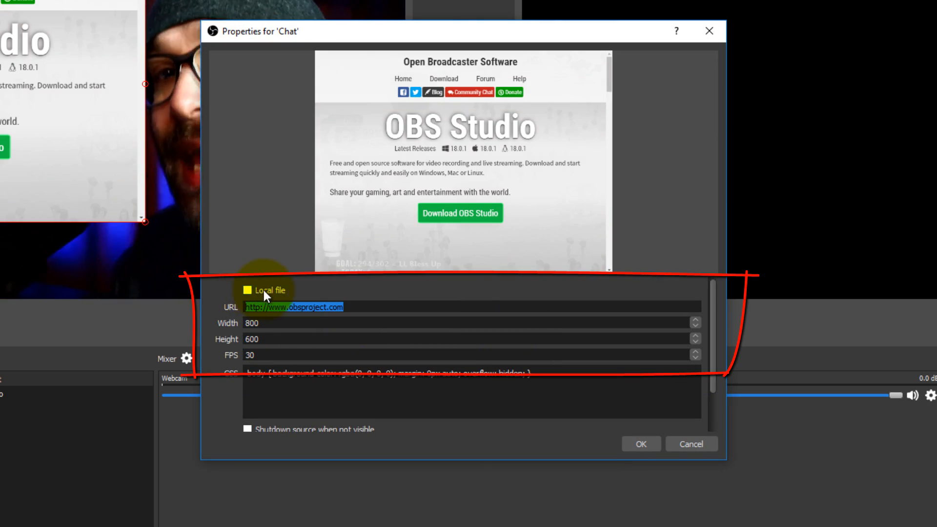
Step: Point the Chat source at the live_chat popout URL, sized 300 wide by 720 tall
type("https://www.youtube.com/live_chat?is_popout=1&v=kQzlzz-2BKw")
left_click(466, 324)
type("3")
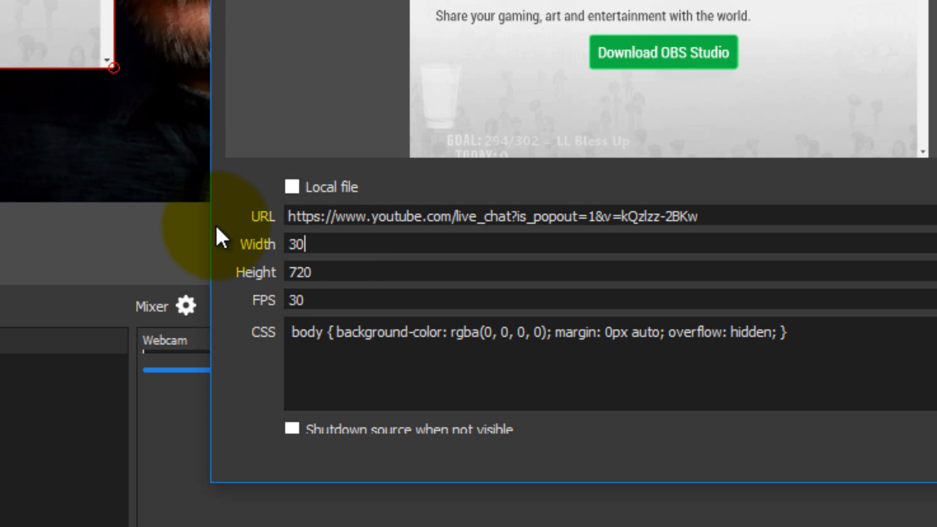
type("0")
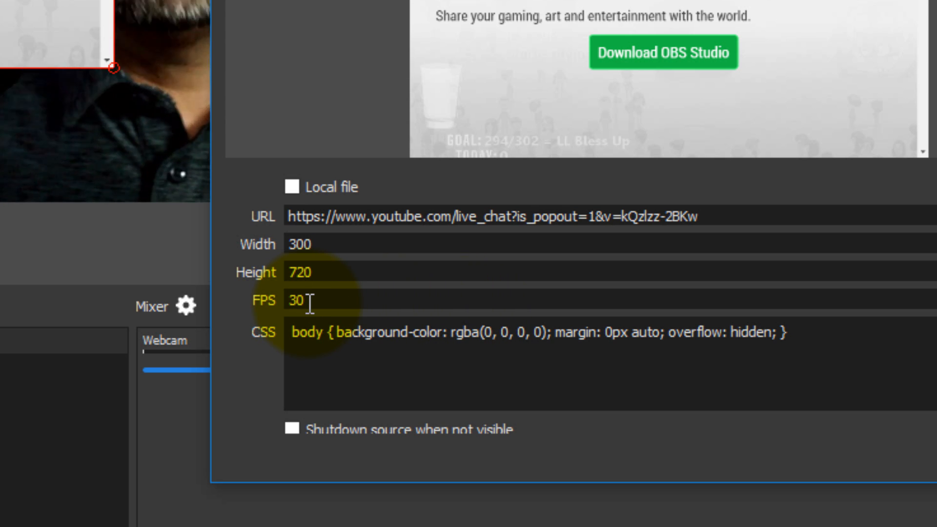
left_click(302, 244)
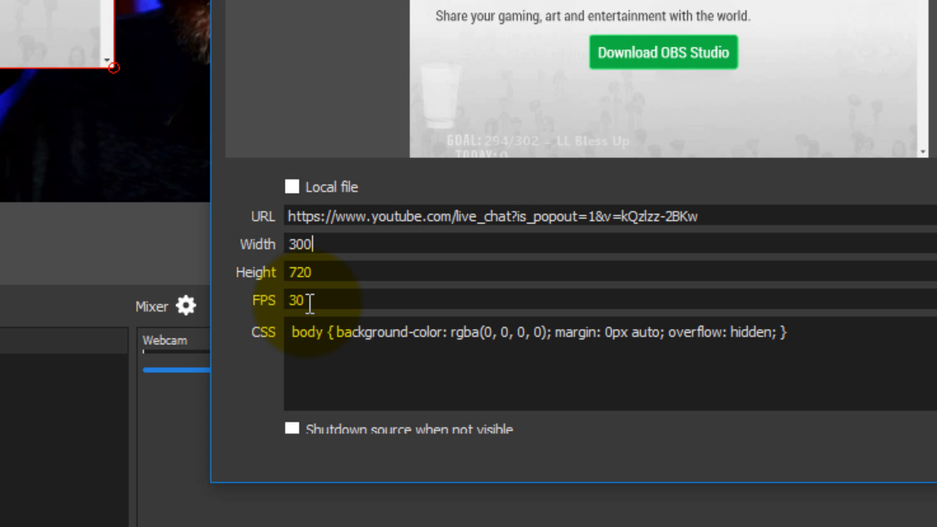
mouse_move(354, 318)
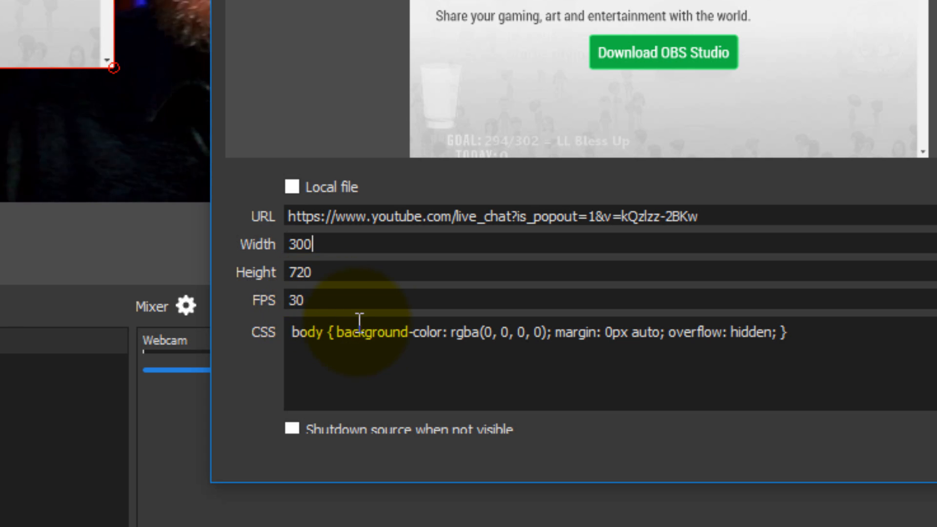